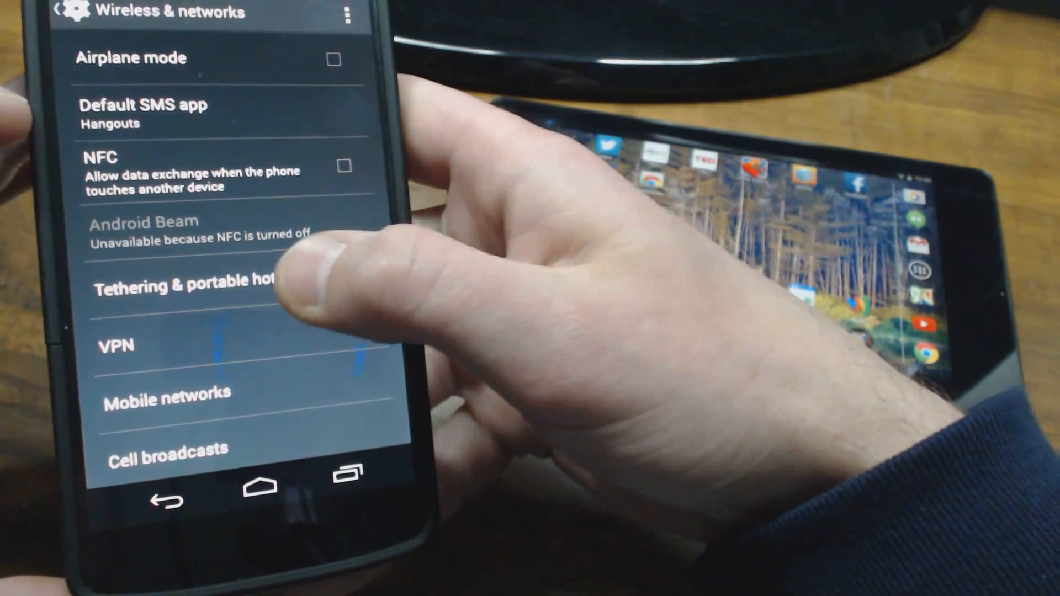
- Open Tethering & portable hotspot from Wireless & networks, leaving Portable Wi-Fi hotspot unchecked
{"action": "left_click", "coordinate": [182, 282]}
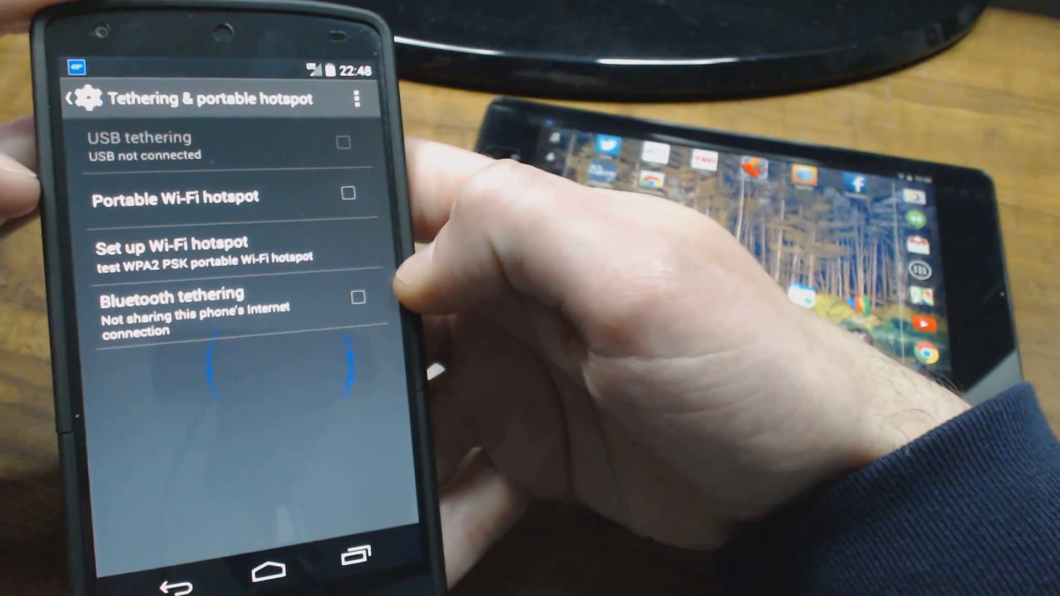